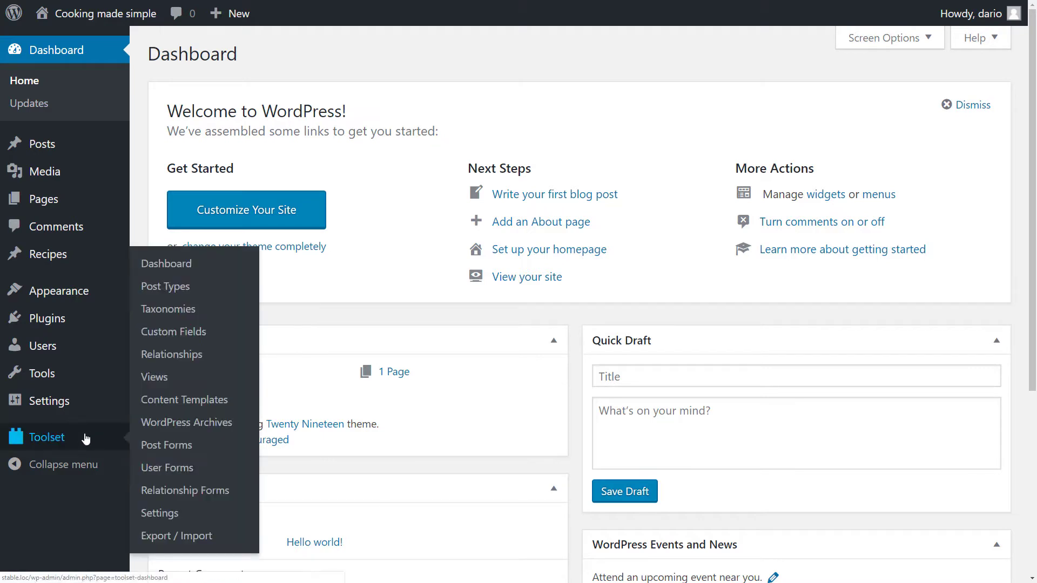
- Go to Toolset's Taxonomies list and start a new custom taxonomy
left_click(169, 309)
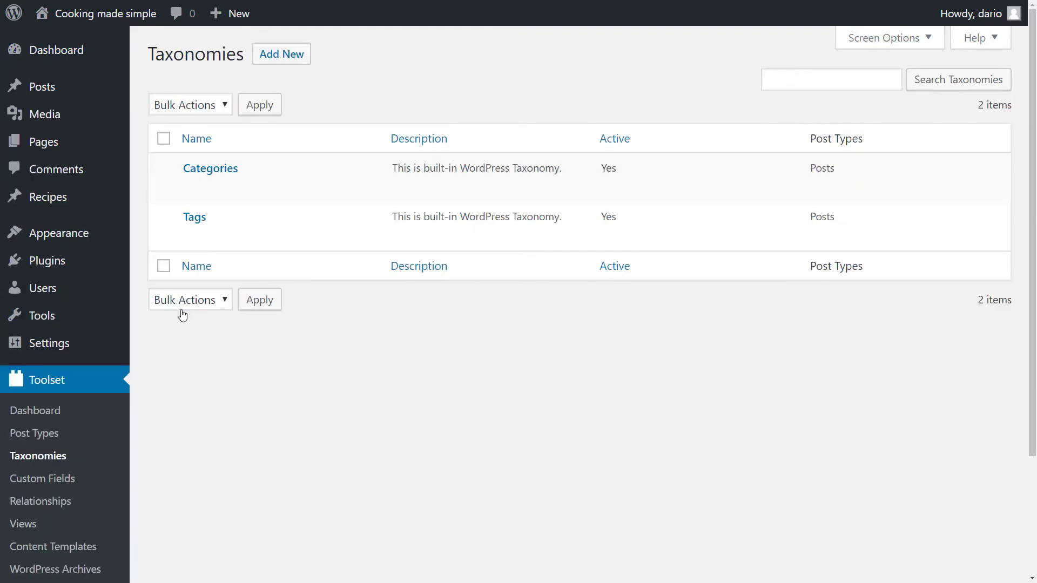
left_click(281, 54)
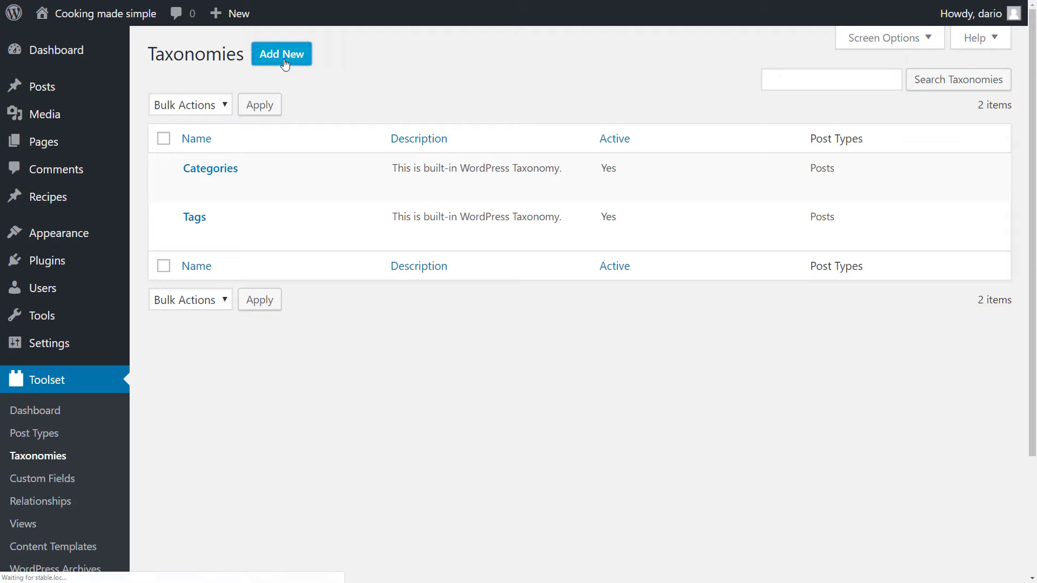
- Name the taxonomy 'Levels of difficulty', singular 'Level of difficulty', slug level-of-difficulty
left_click(281, 54)
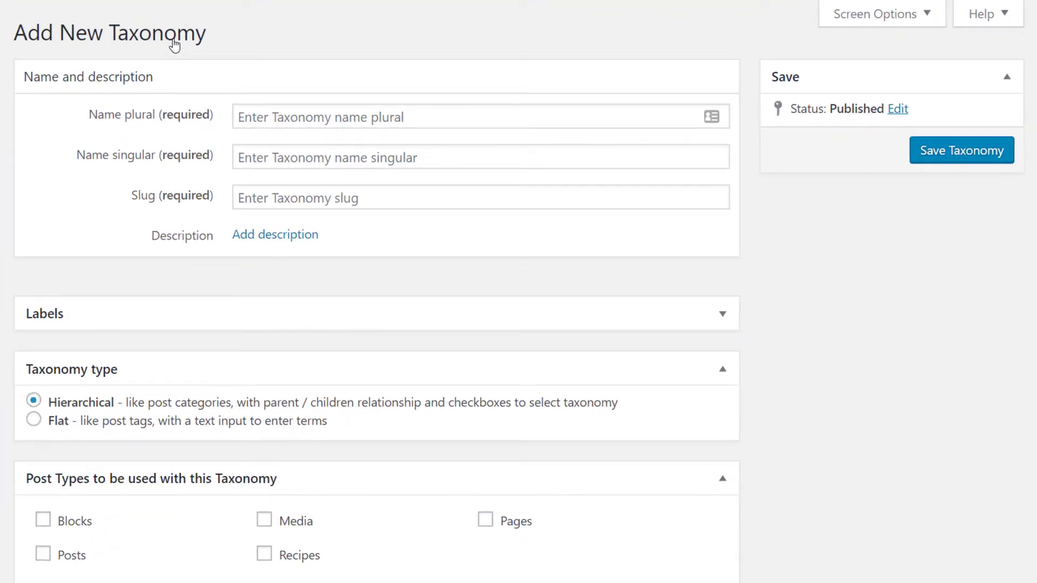
left_click(463, 116)
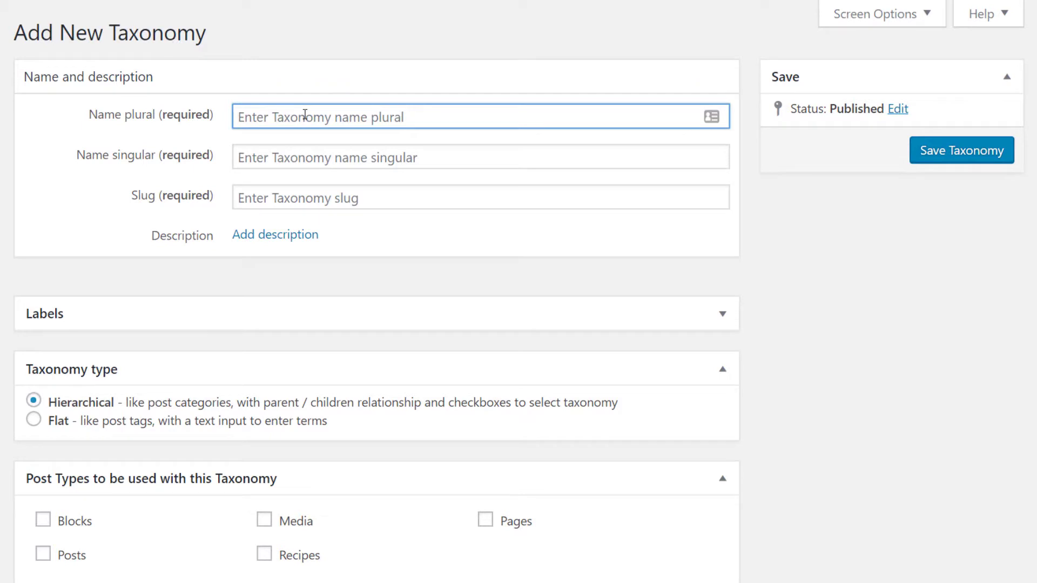
type("Levels of difficulty")
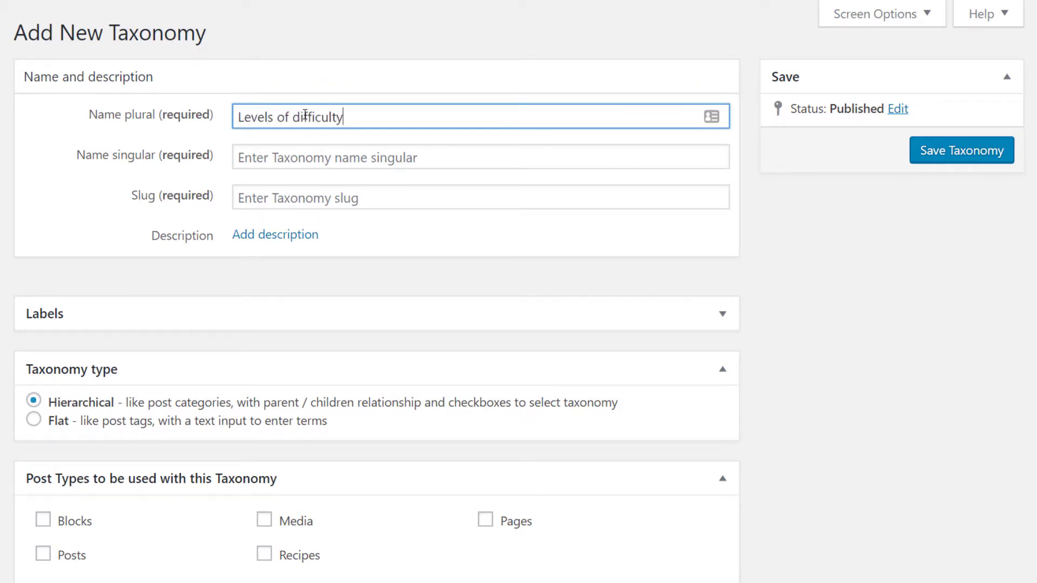
type("Level of difficulty")
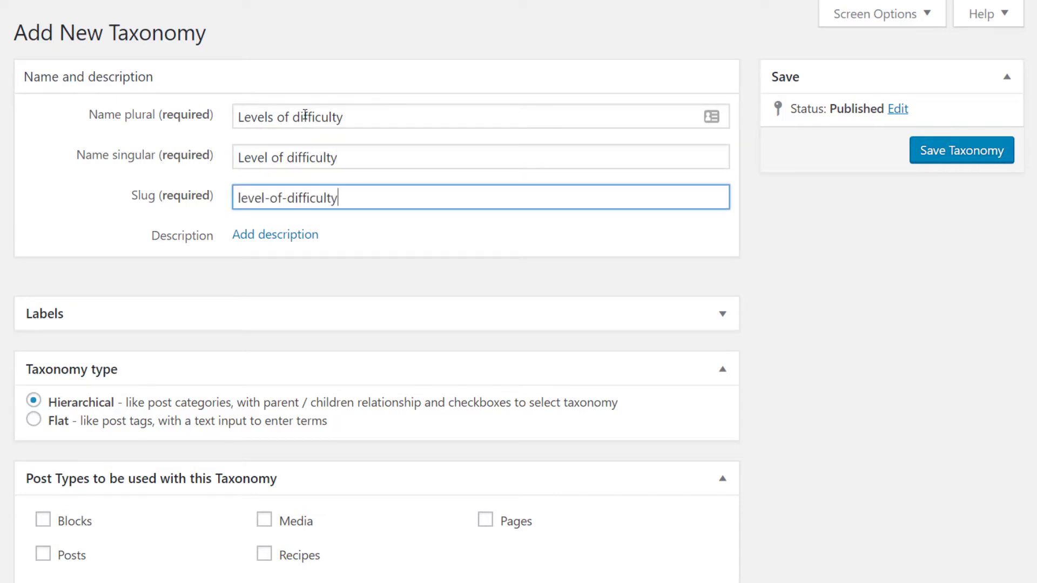
- Assign the taxonomy to the Recipes post type and save it
scroll("down", 3)
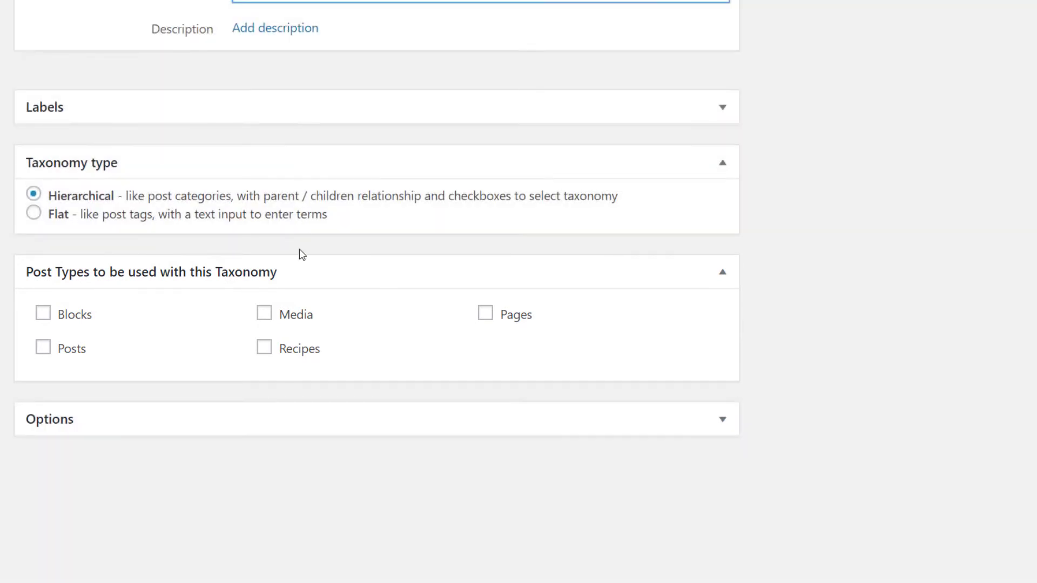
left_click(264, 348)
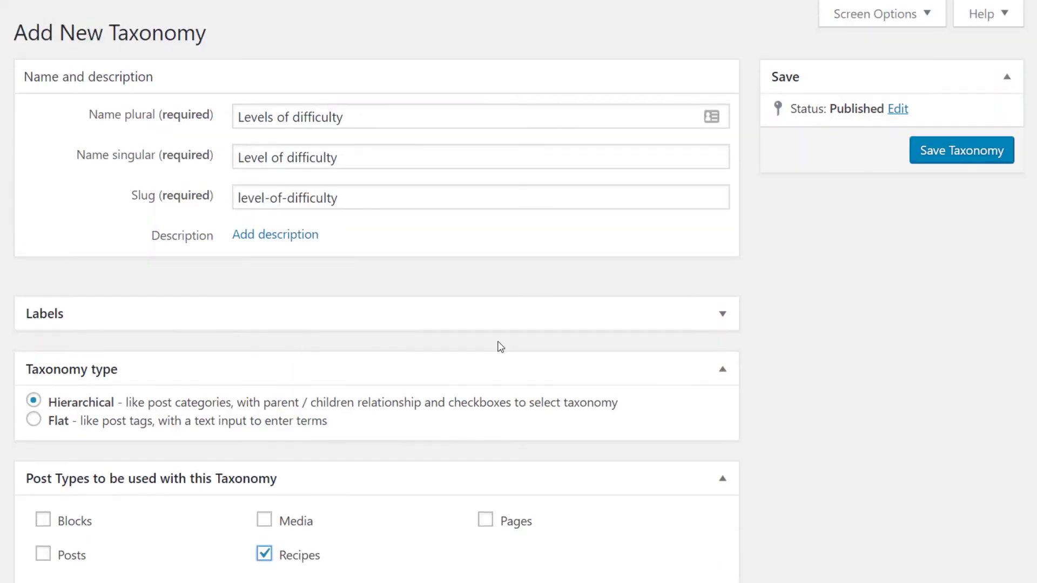
left_click(961, 150)
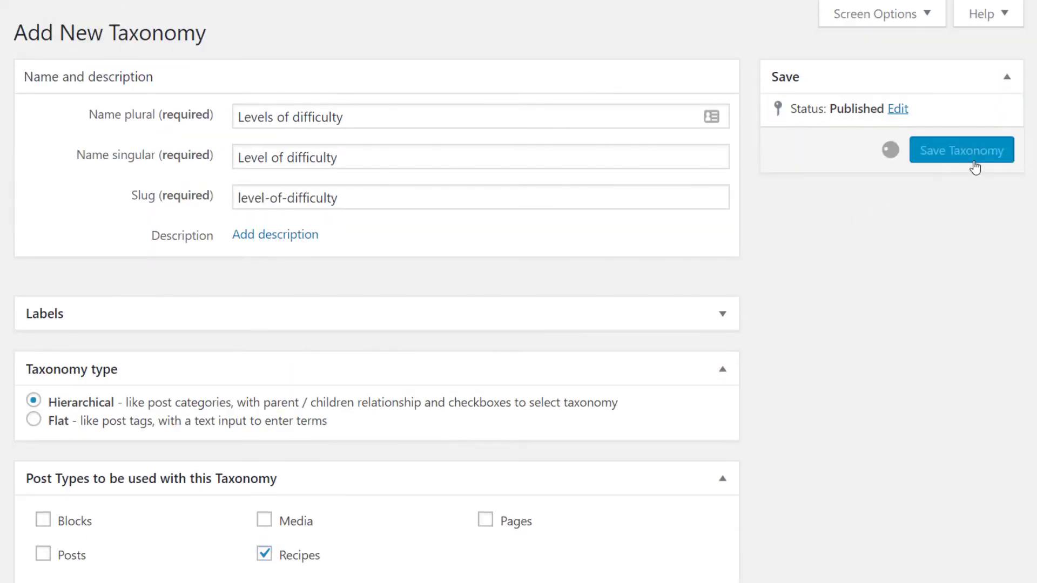
left_click(961, 150)
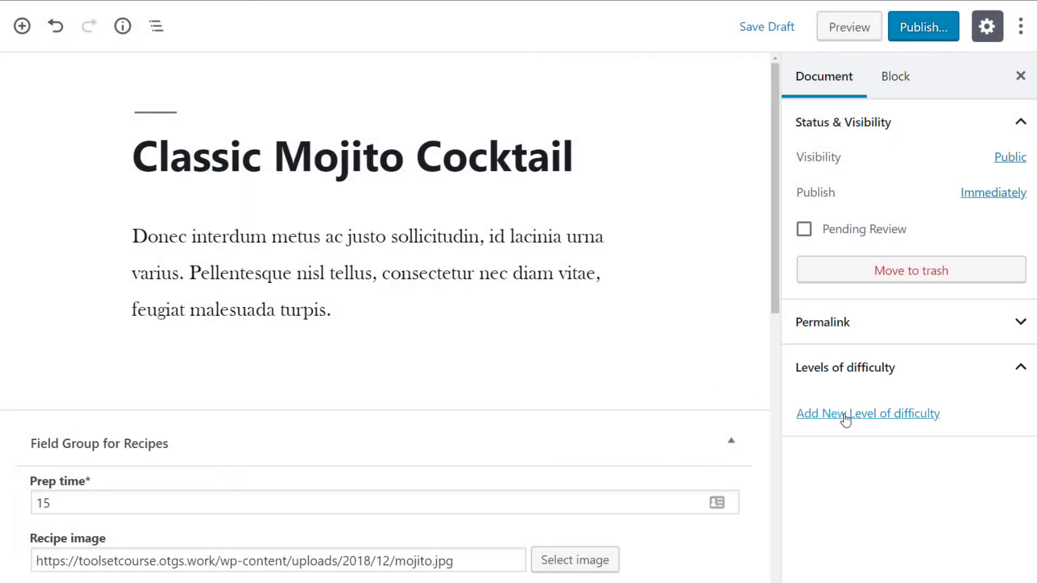
- Add 'Basic' as a new level of difficulty on the Classic Mojito Cocktail recipe
left_click(868, 413)
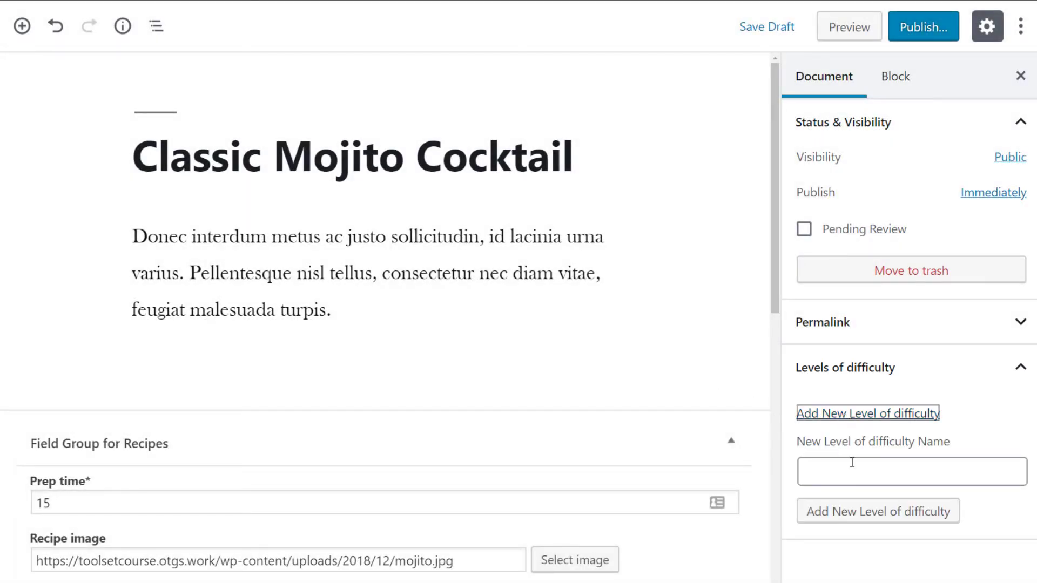
type("Basic")
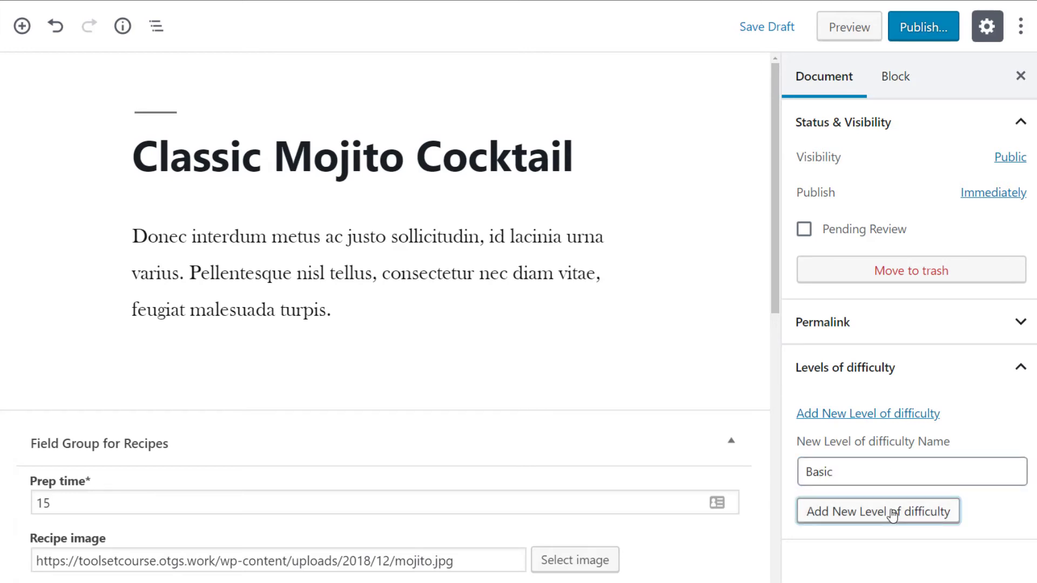
left_click(876, 510)
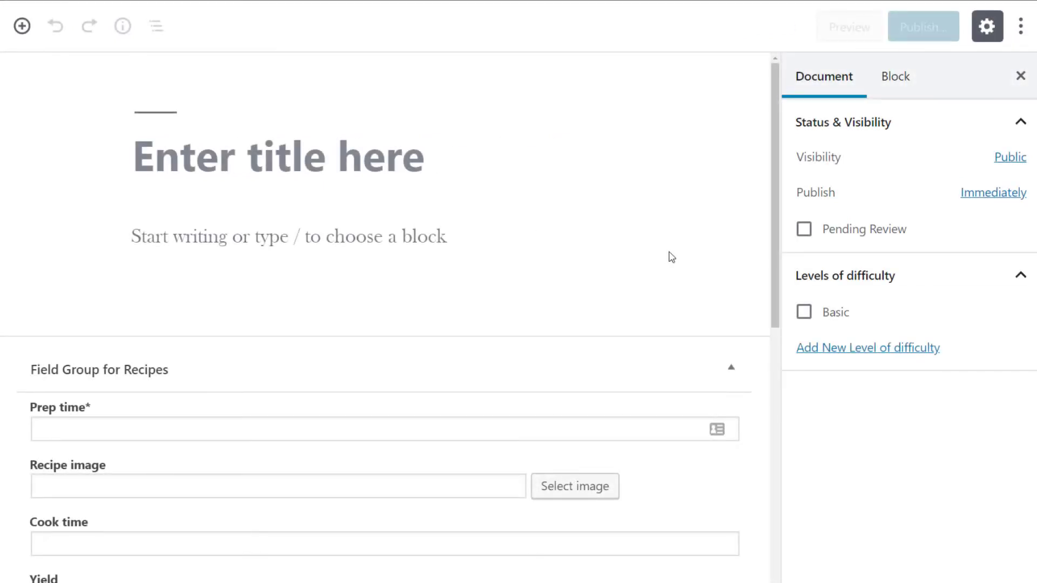
- Start a new blank recipe and confirm Basic appears under Levels of difficulty
left_click(804, 311)
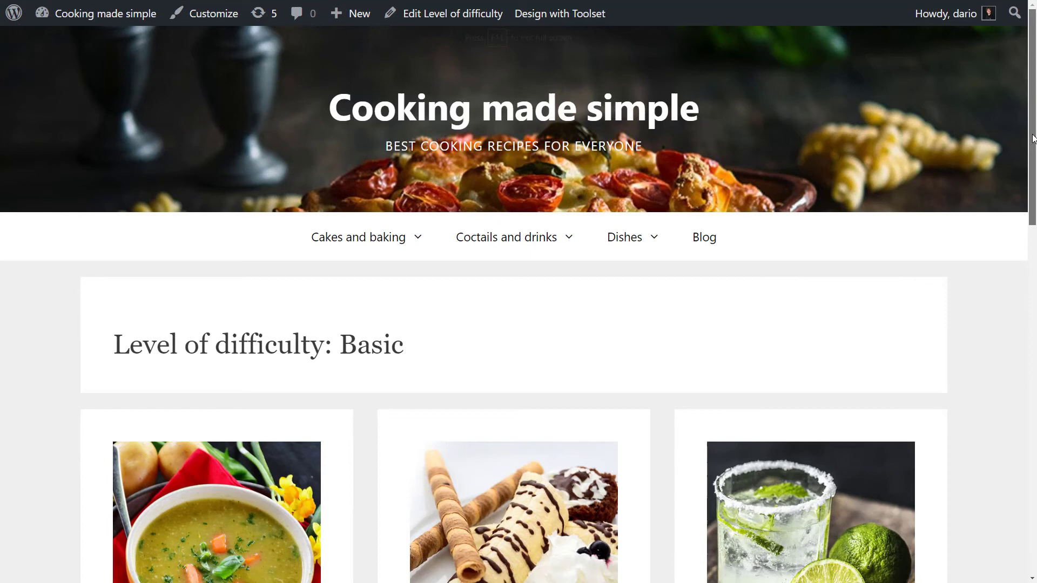
- Scroll the Basic difficulty archive to reveal the soup, baked bananas and mojito recipes
scroll("down", 3)
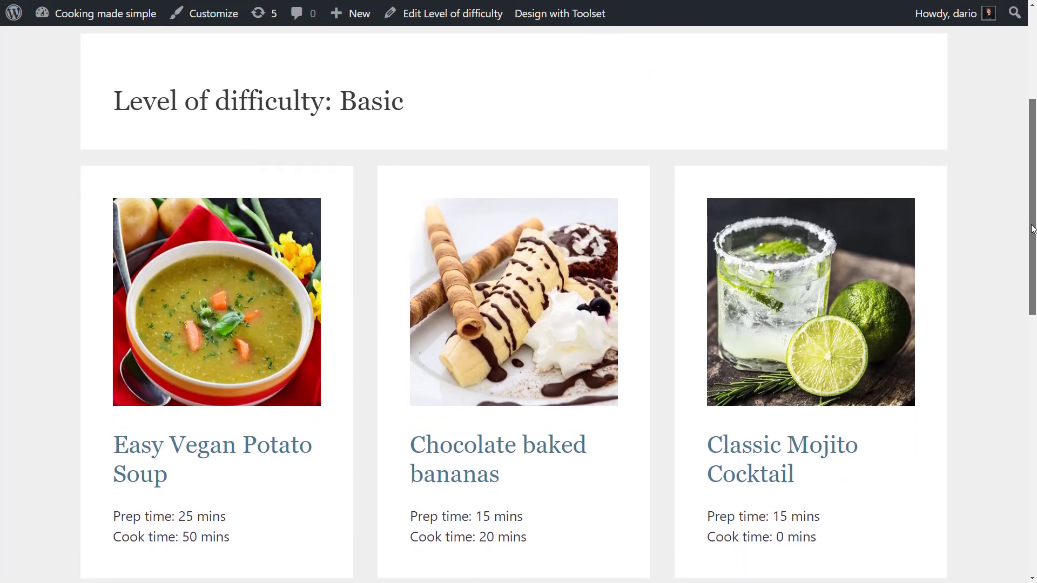